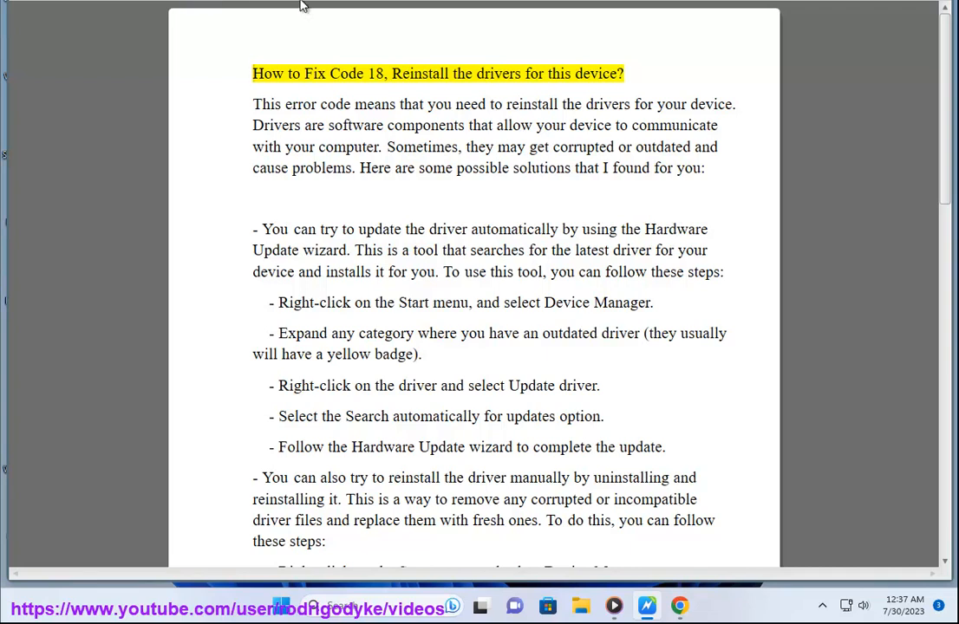
Open Device Manager over the Code 18 article with Network adapters expanded
{"action": "double_click", "coordinate": [420, 73]}
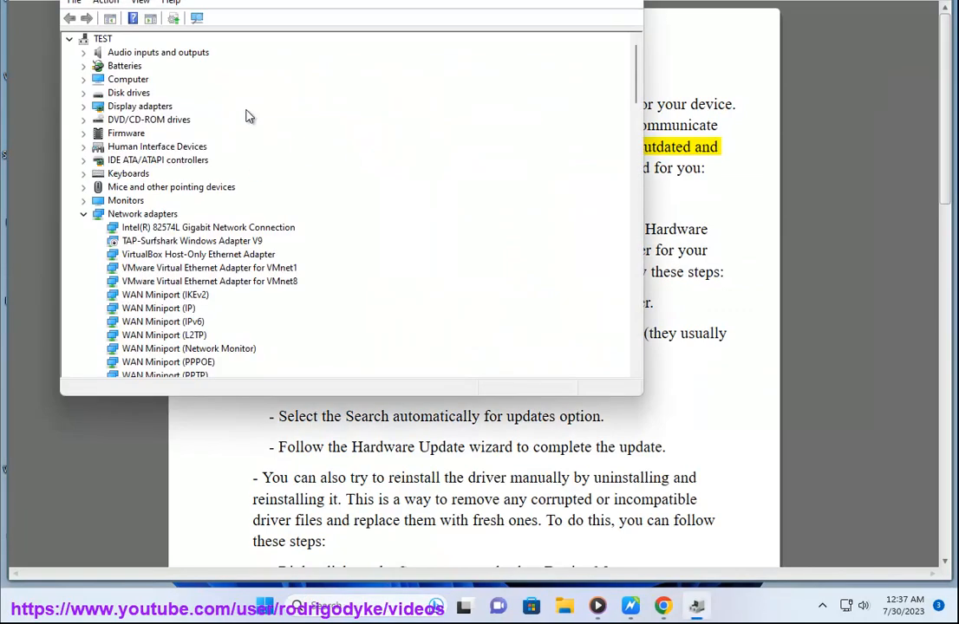
Select TAP-Surfshark Windows Adapter V9, view its context menu, and move the window beside the article
{"action": "left_click", "coordinate": [191, 240]}
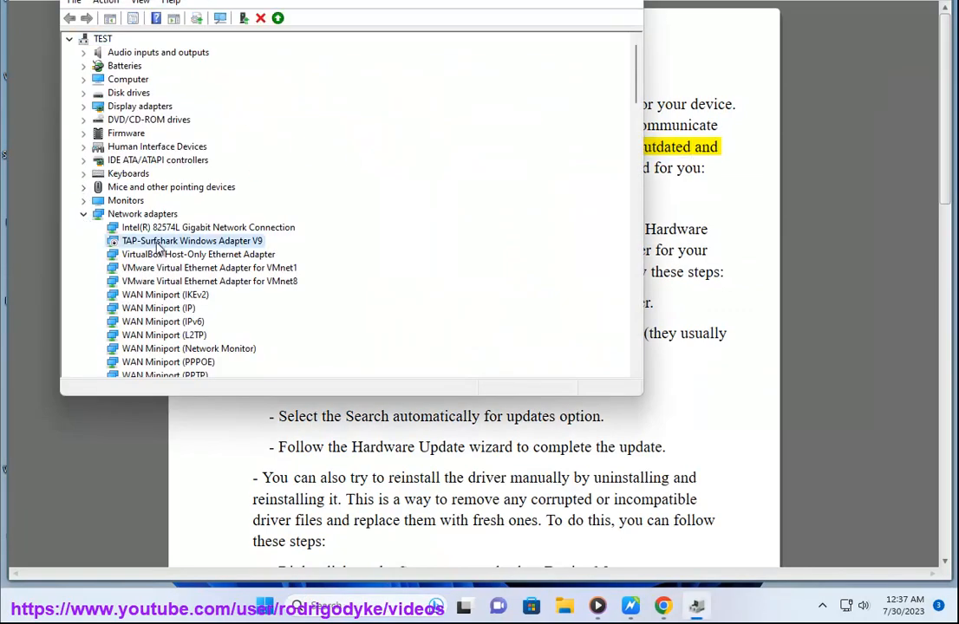
{"action": "right_click", "coordinate": [191, 240]}
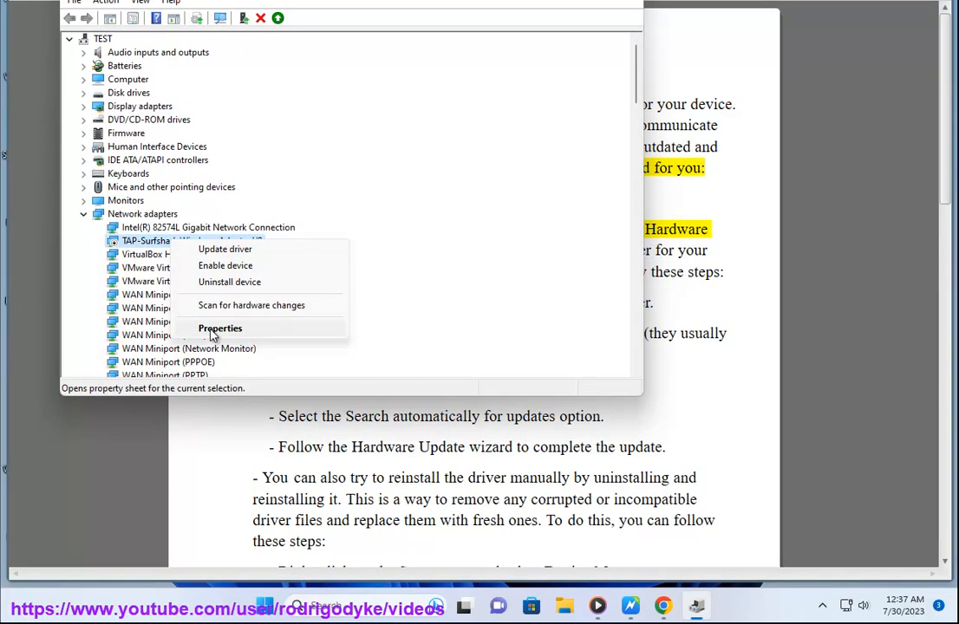
{"action": "left_click", "coordinate": [220, 327]}
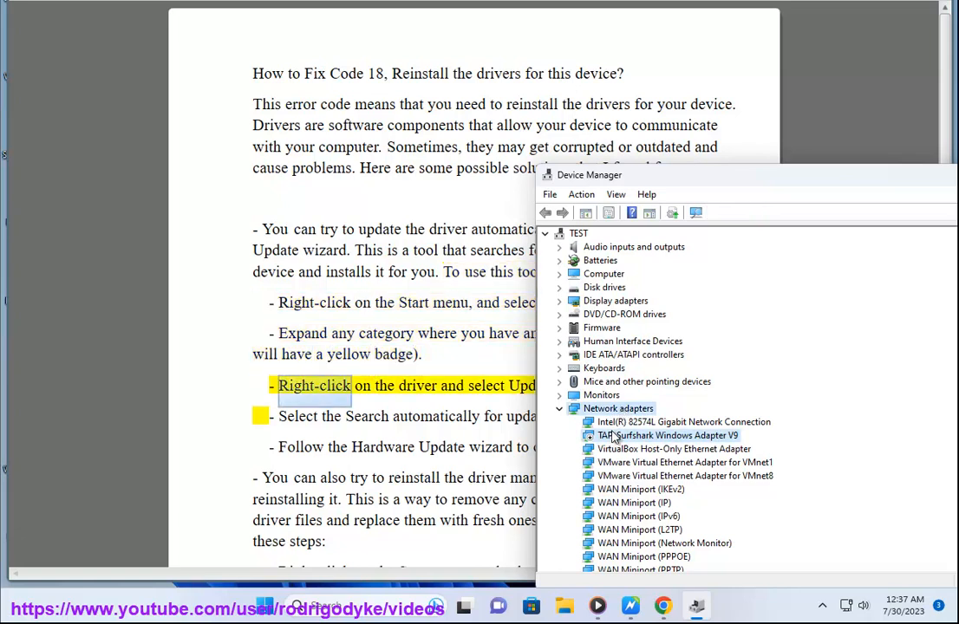
{"action": "left_click", "coordinate": [672, 434]}
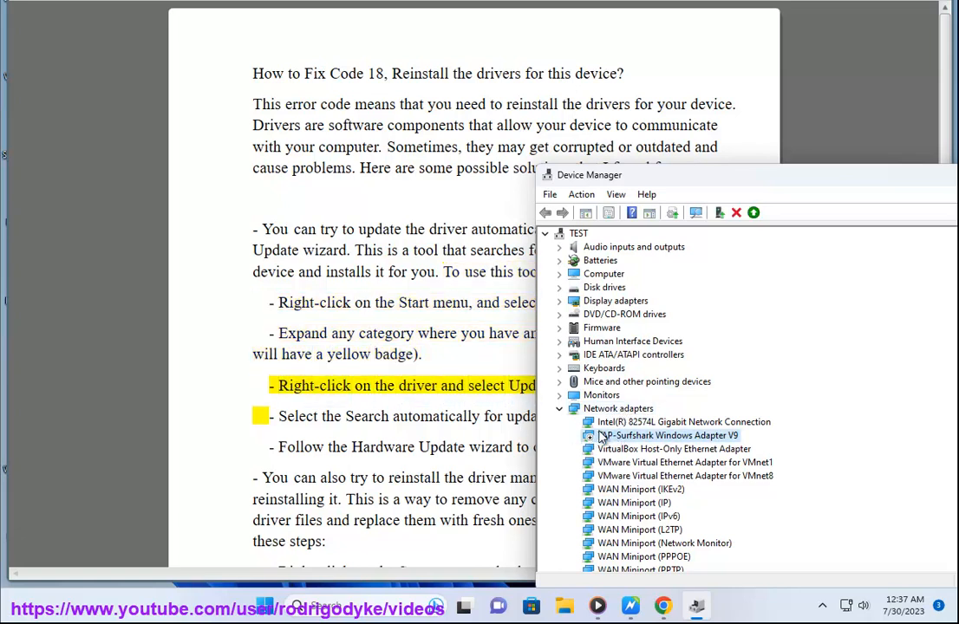
{"action": "right_click", "coordinate": [667, 435]}
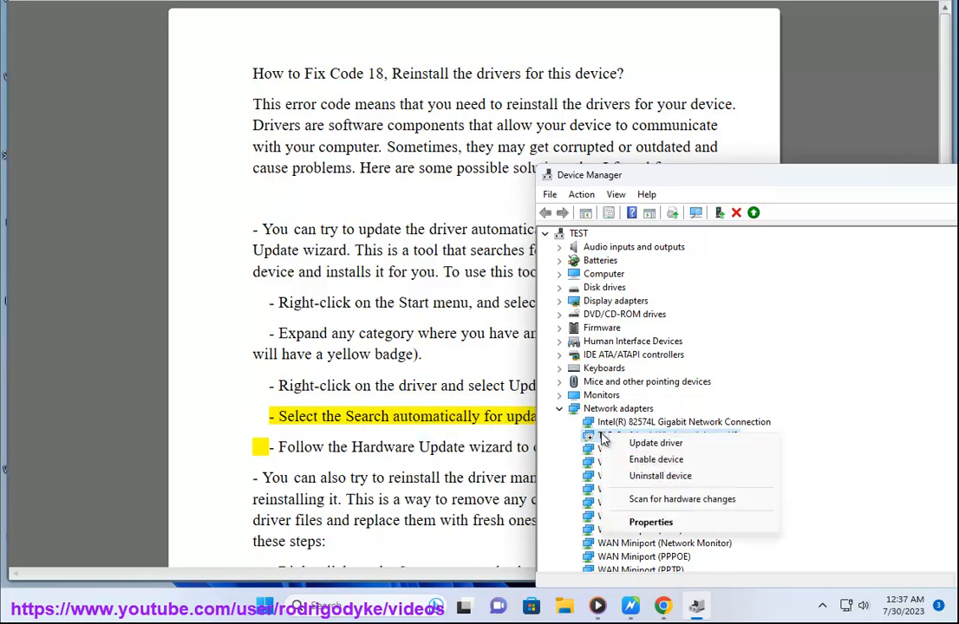
{"action": "left_click", "coordinate": [656, 443]}
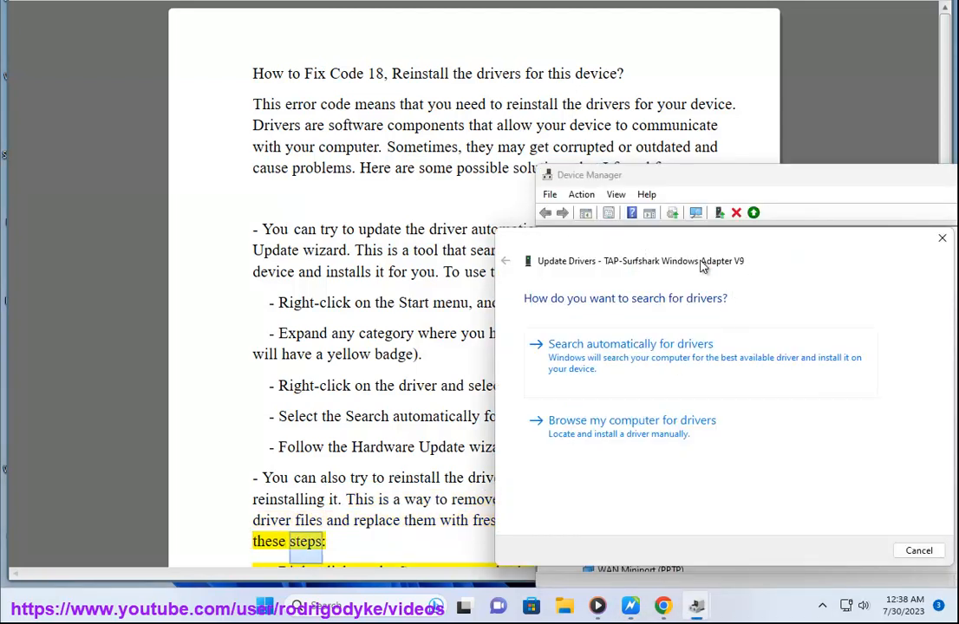
{"action": "left_click", "coordinate": [918, 550]}
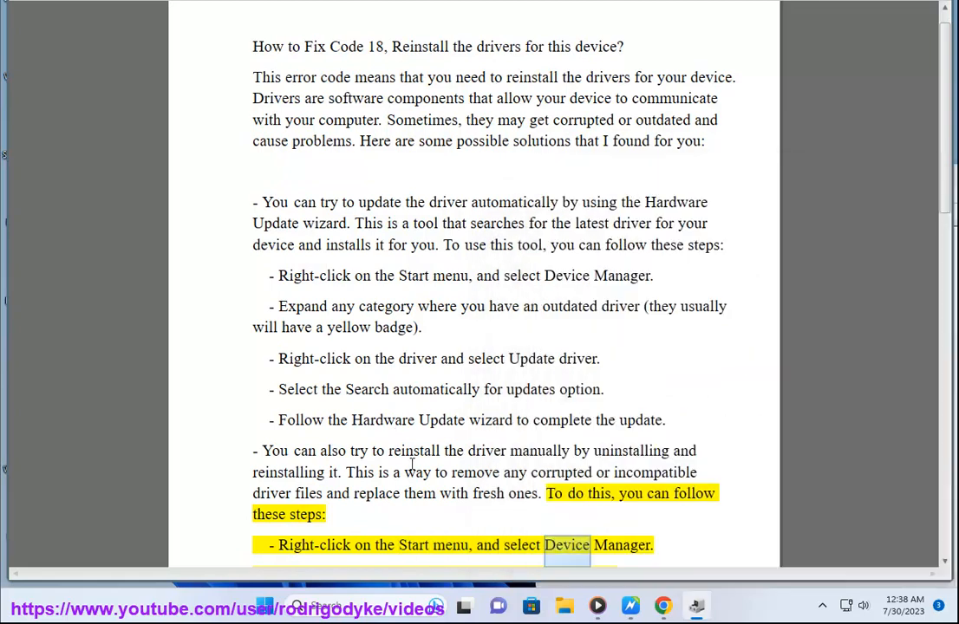
{"action": "scroll", "scroll_direction": "down", "scroll_amount": 3}
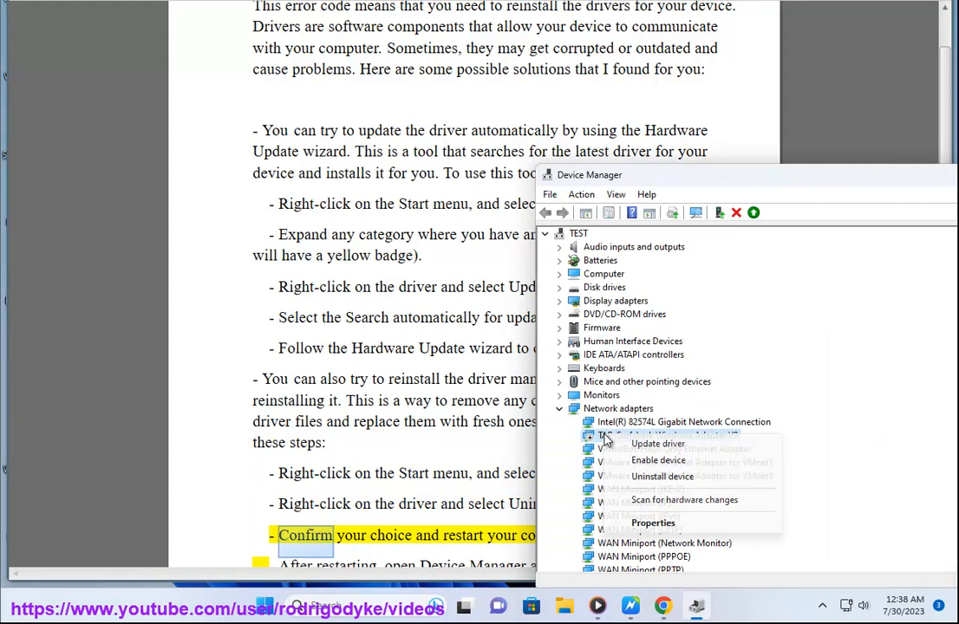
{"action": "left_click", "coordinate": [662, 476]}
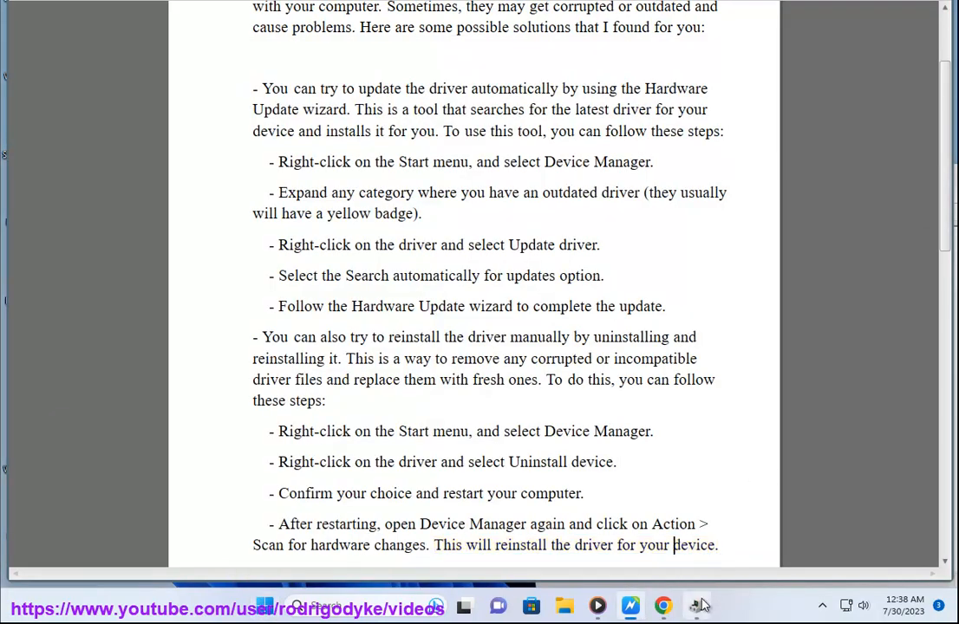
{"action": "left_click", "coordinate": [696, 605]}
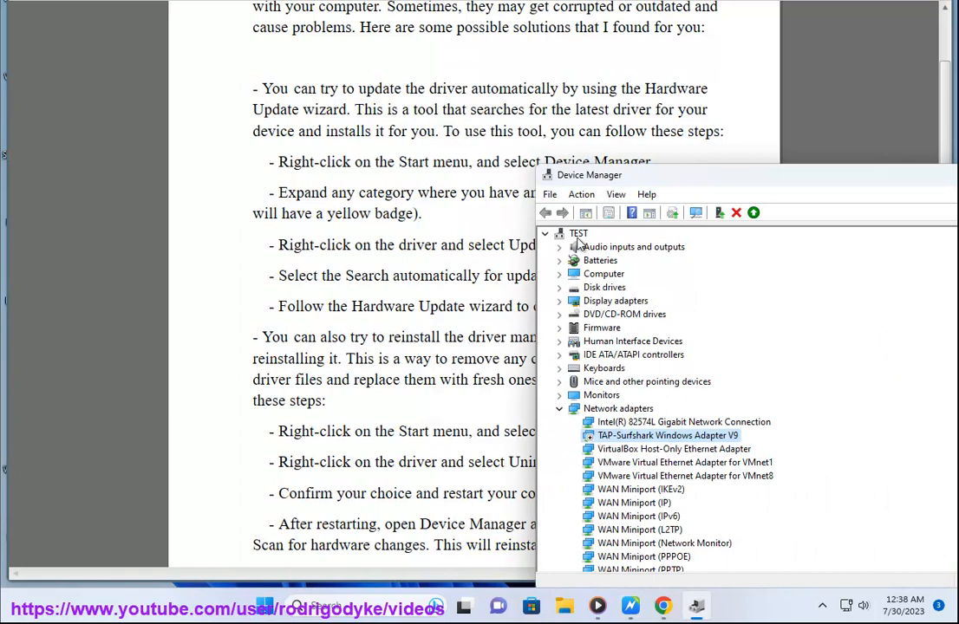